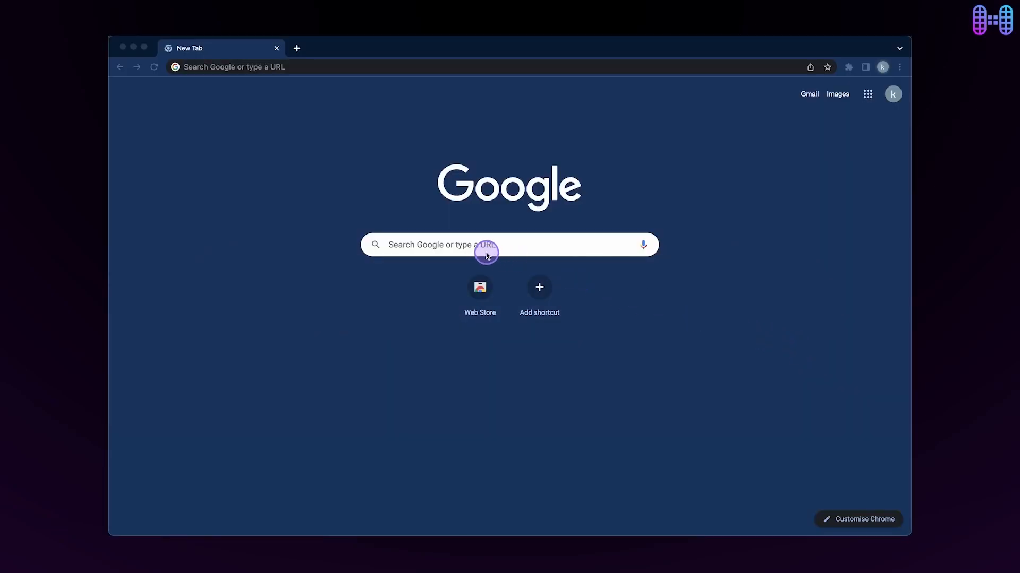
Search Google for 'backpack wallet' and open Backpack's Chrome Web Store listing
type("backpack wallet")
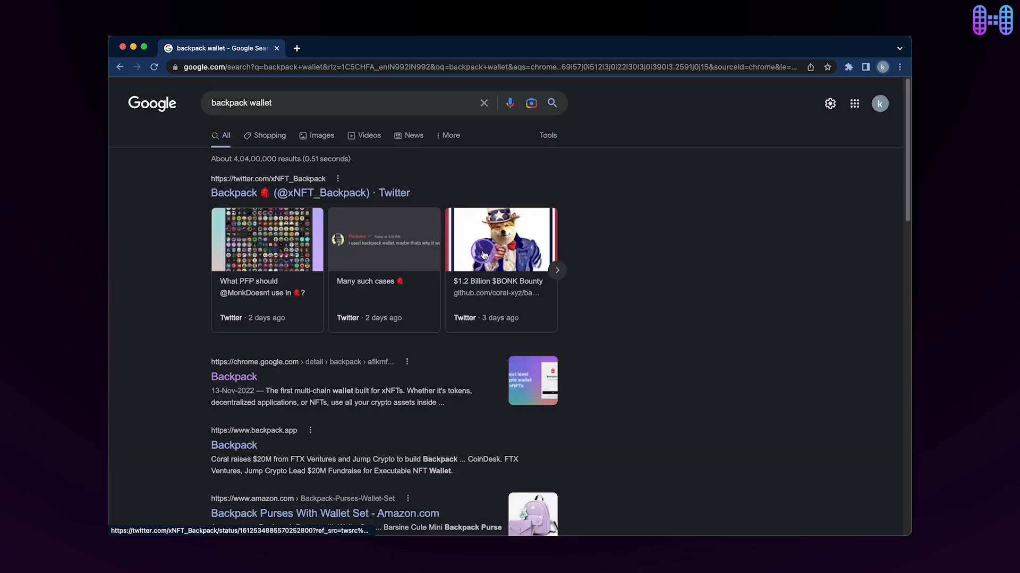
left_click(234, 376)
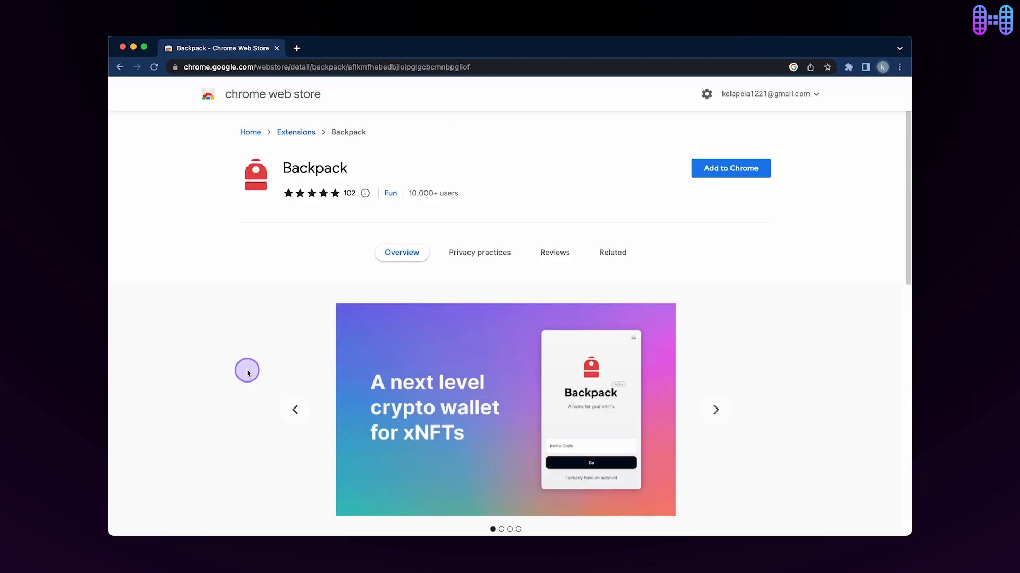
Add the Backpack extension to Chrome and confirm its installation
left_click(731, 168)
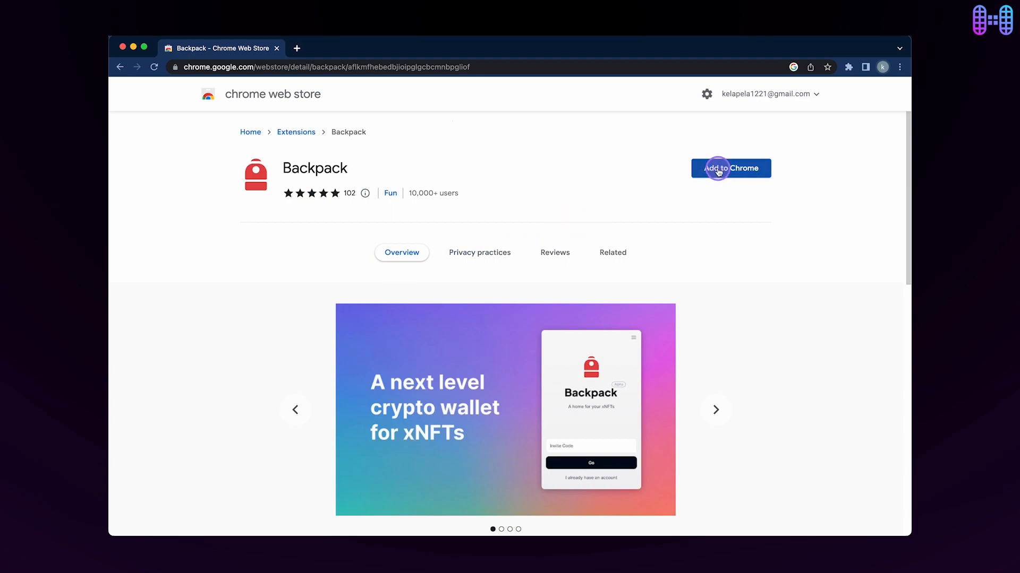
left_click(731, 168)
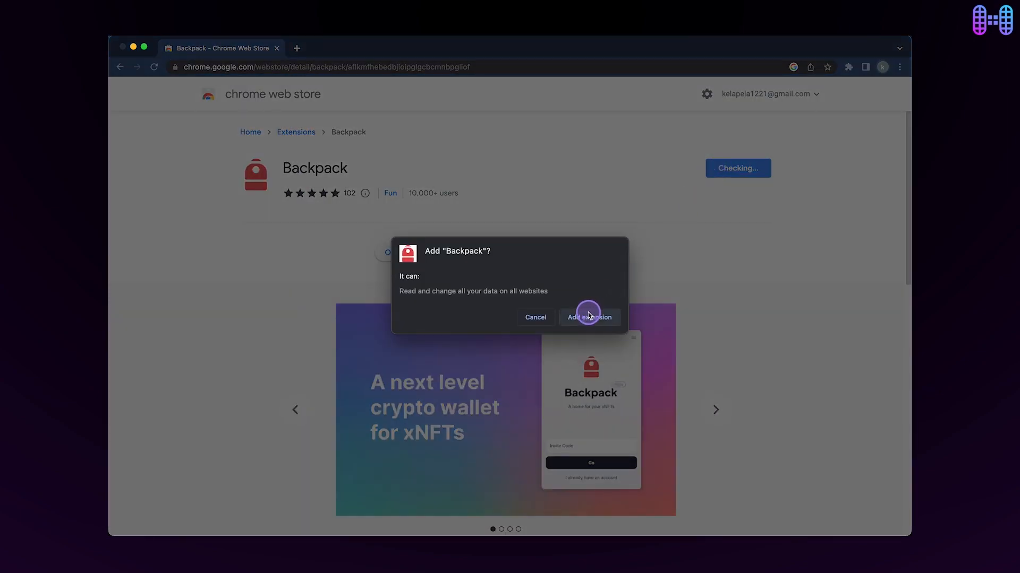
left_click(588, 317)
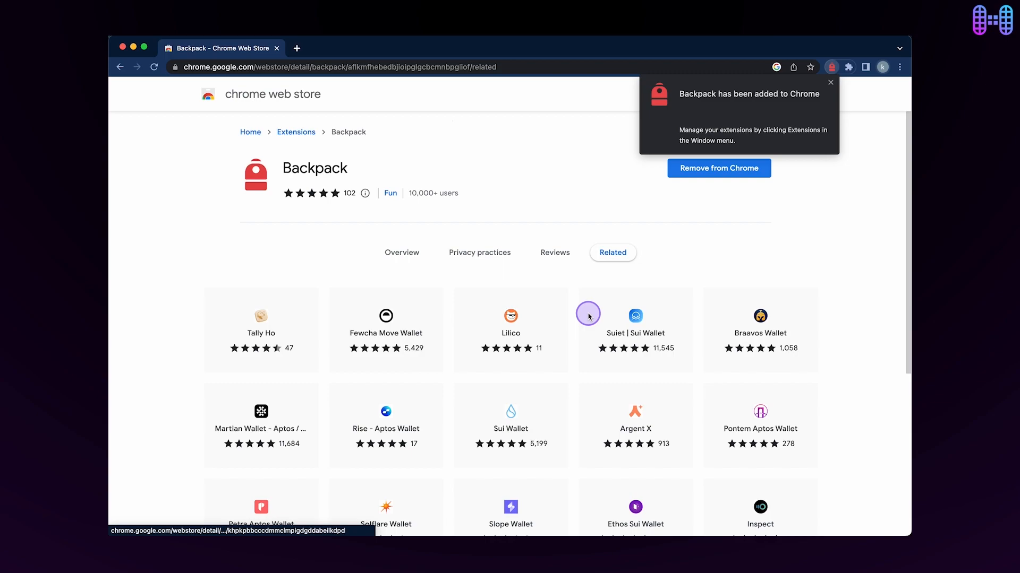
mouse_move(832, 67)
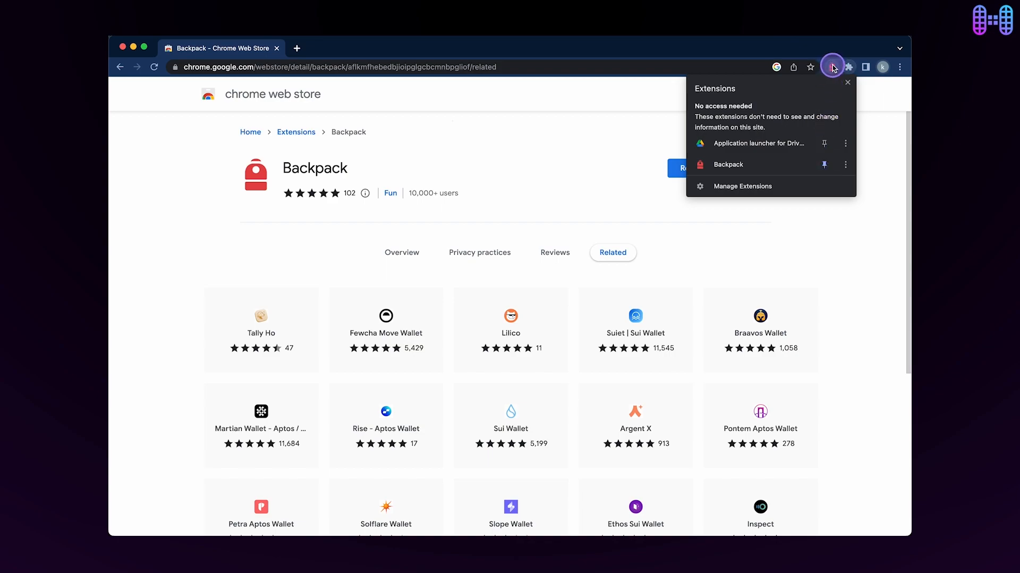
Launch Backpack's setup from the Extensions menu and submit the invite code
left_click(727, 164)
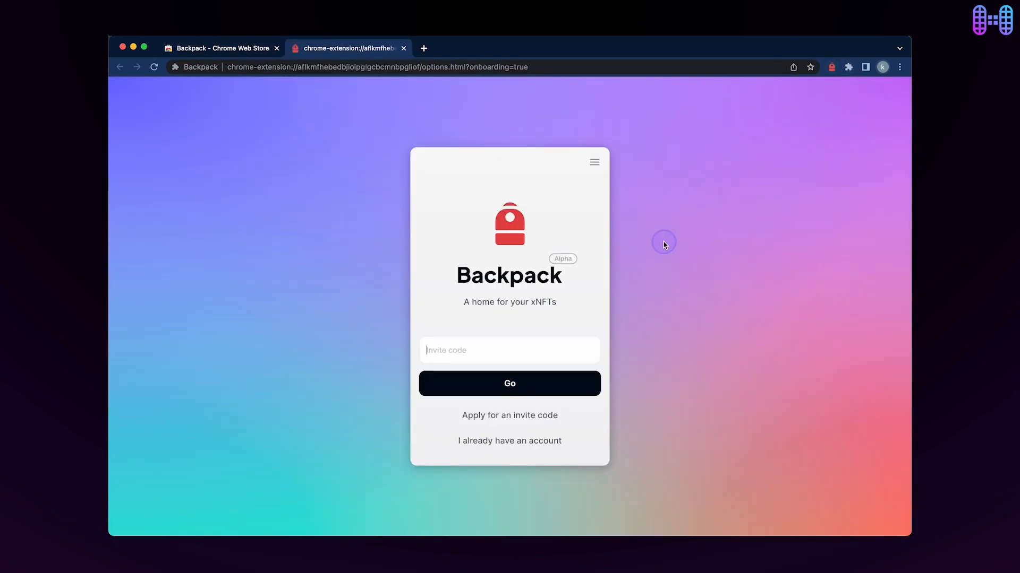
left_click(508, 351)
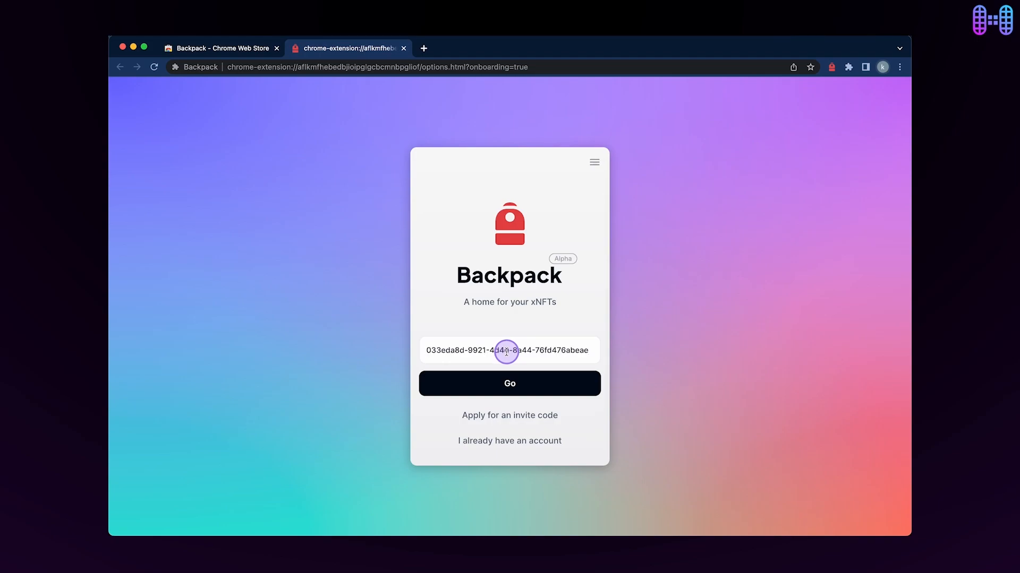
left_click(510, 384)
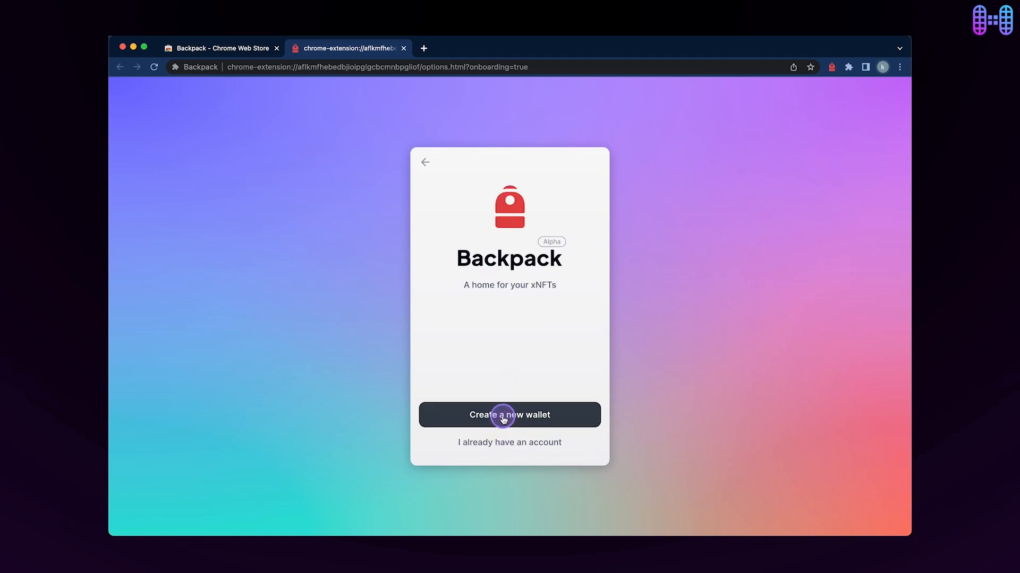
Create a new wallet with a recovery phrase, copy the phrase and confirm it is saved
left_click(509, 416)
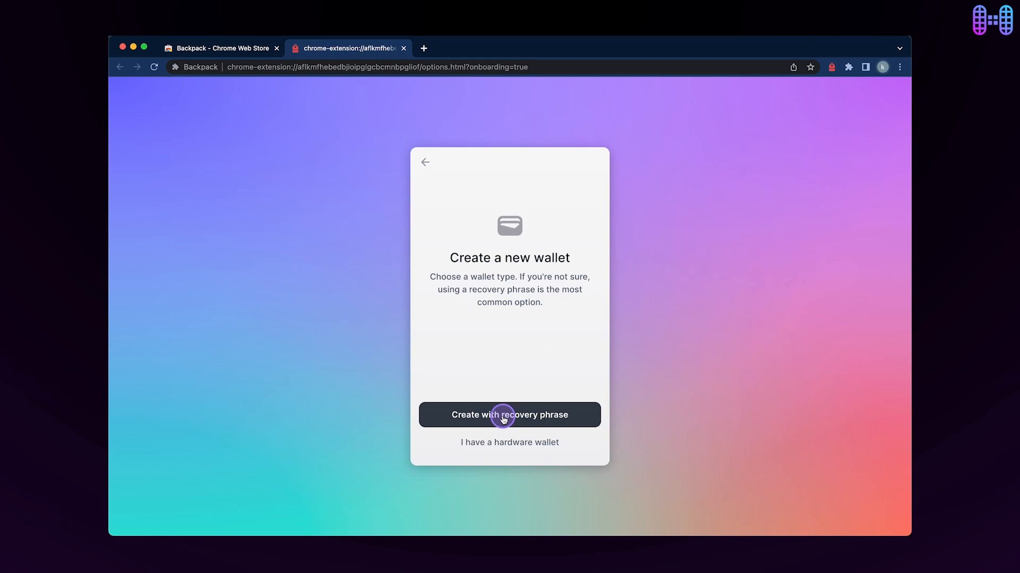
left_click(509, 414)
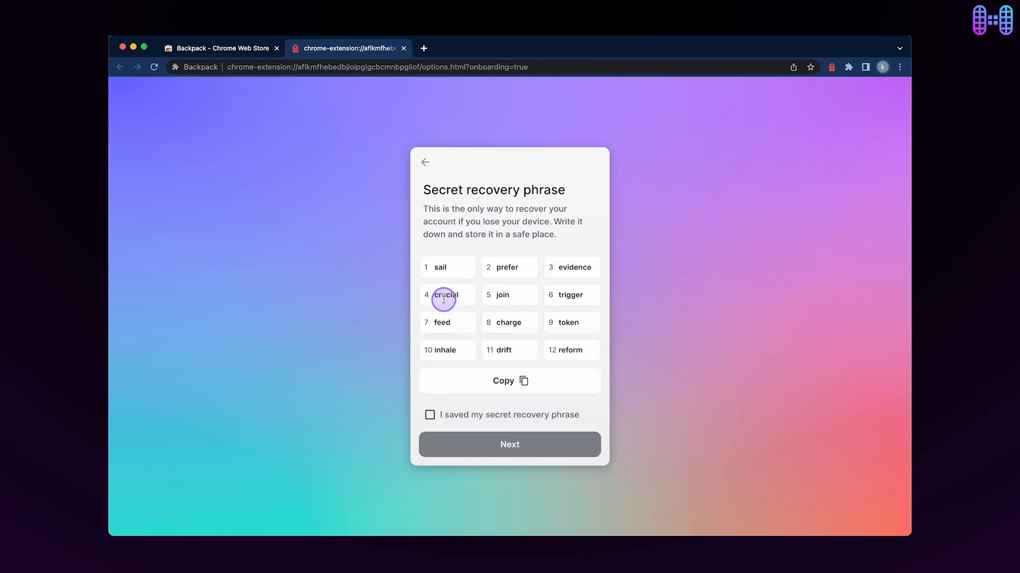
mouse_move(524, 284)
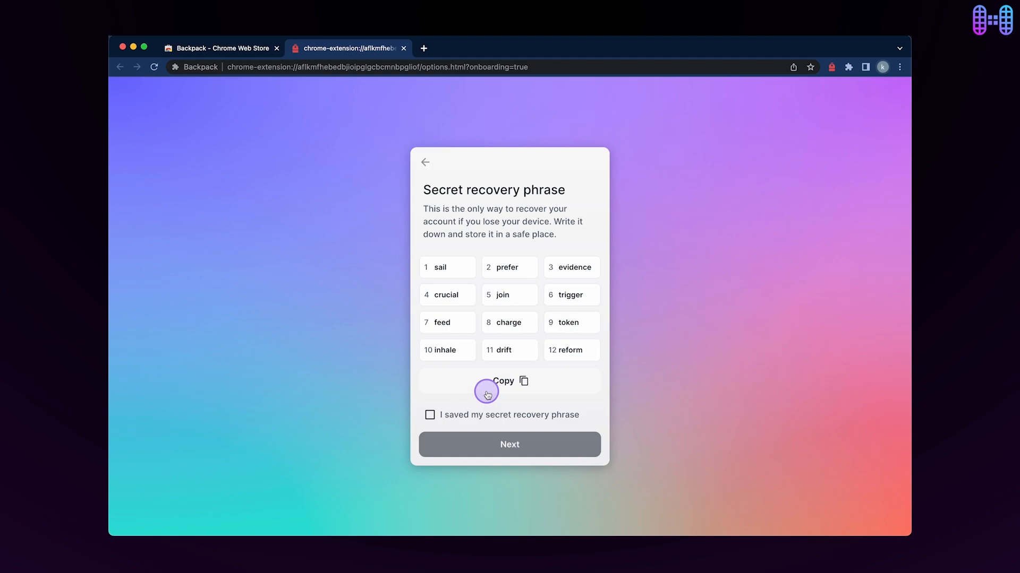
left_click(429, 414)
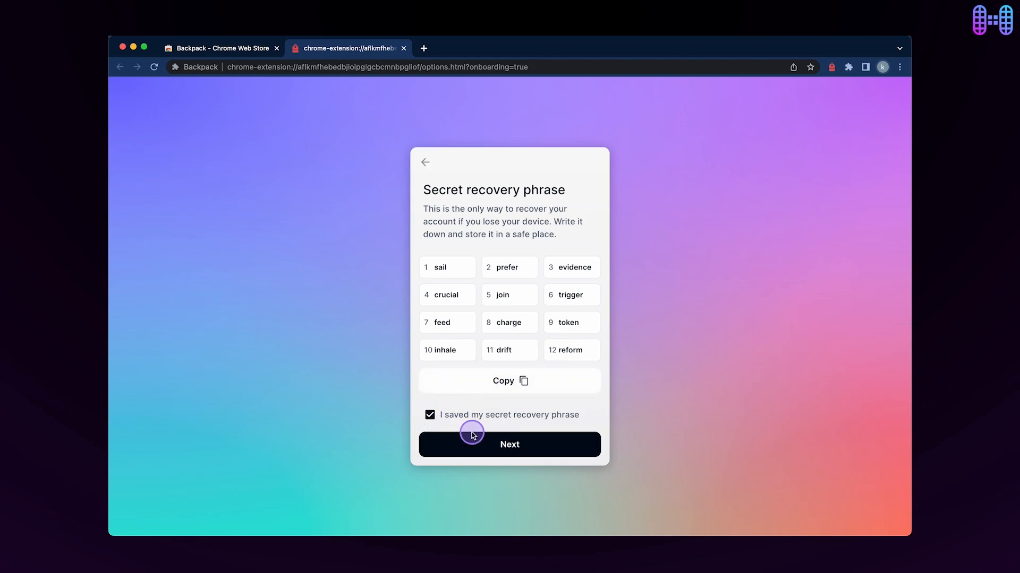
left_click(510, 444)
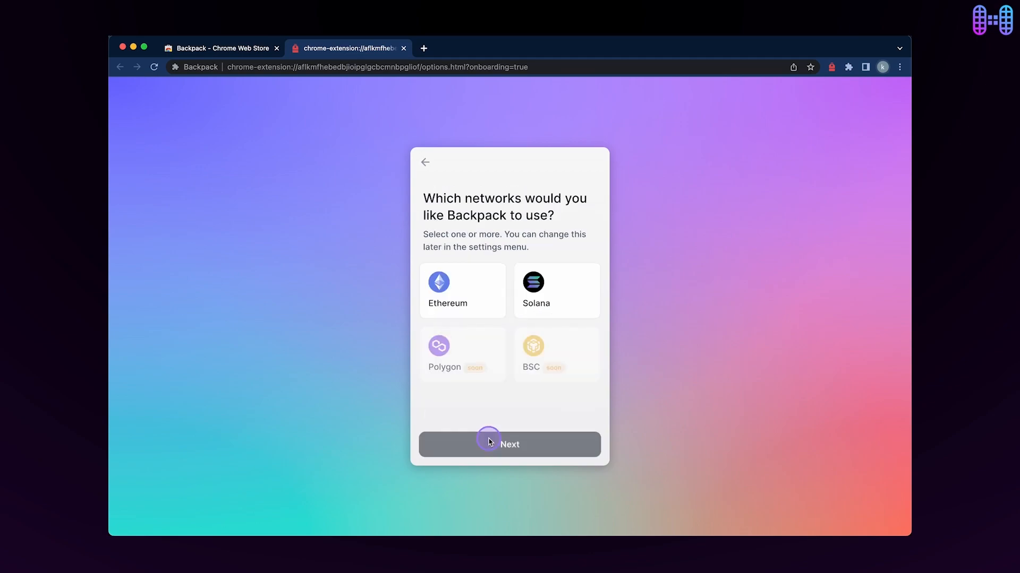
Choose Ethereum and Solana as the wallet's networks and continue
left_click(461, 290)
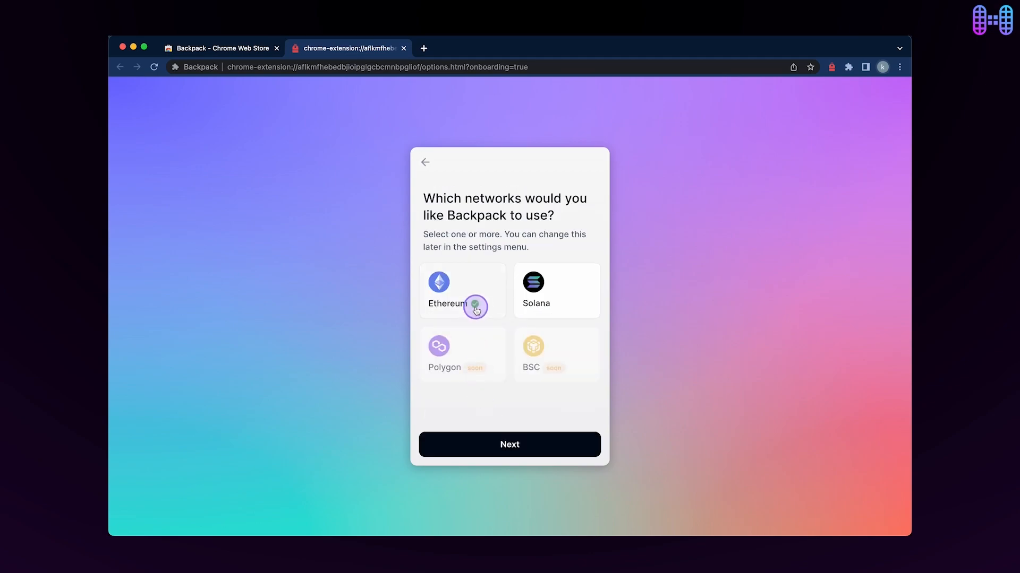
left_click(556, 290)
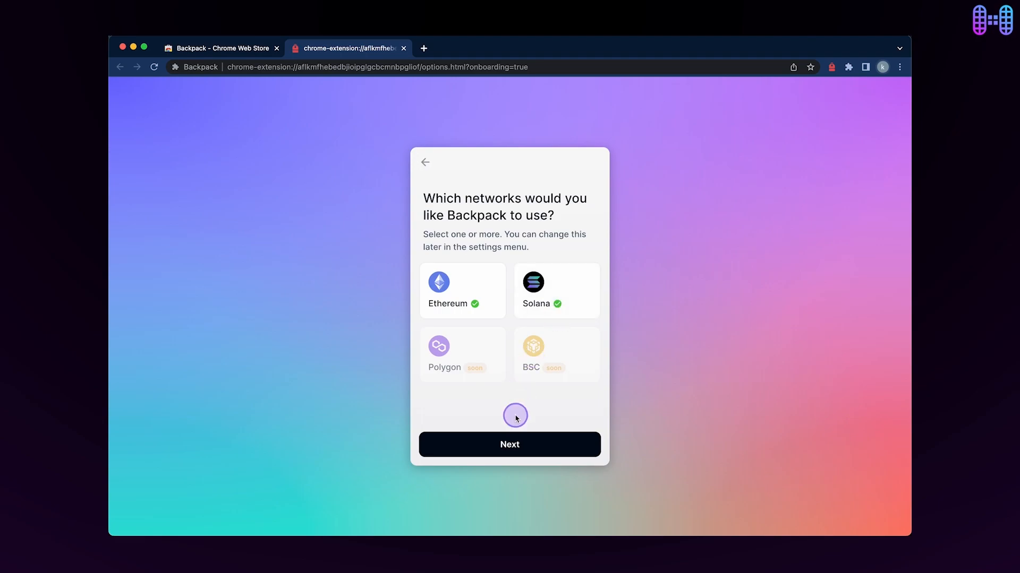
left_click(510, 444)
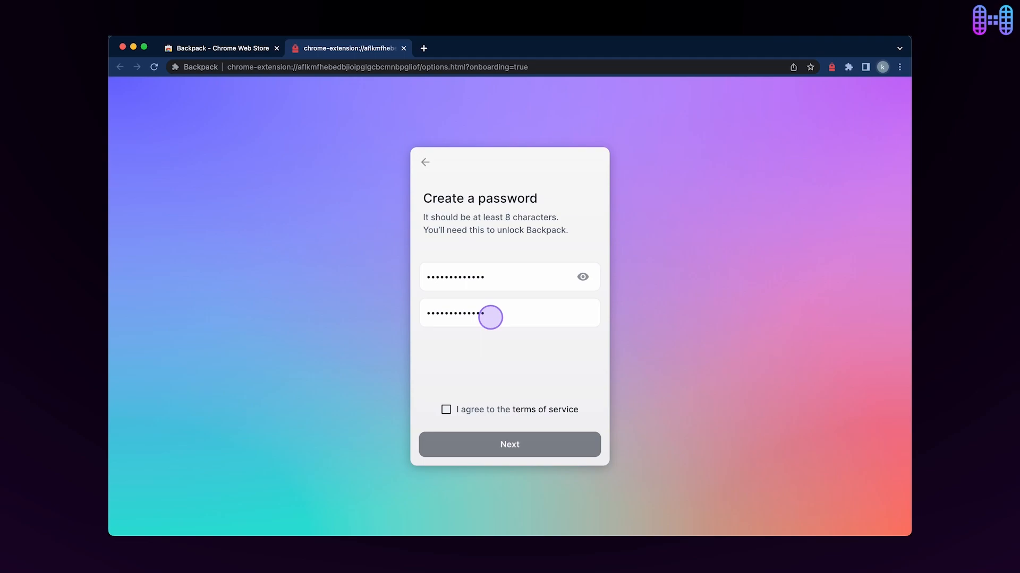
Accept the terms of service and finish setting the wallet password
left_click(446, 410)
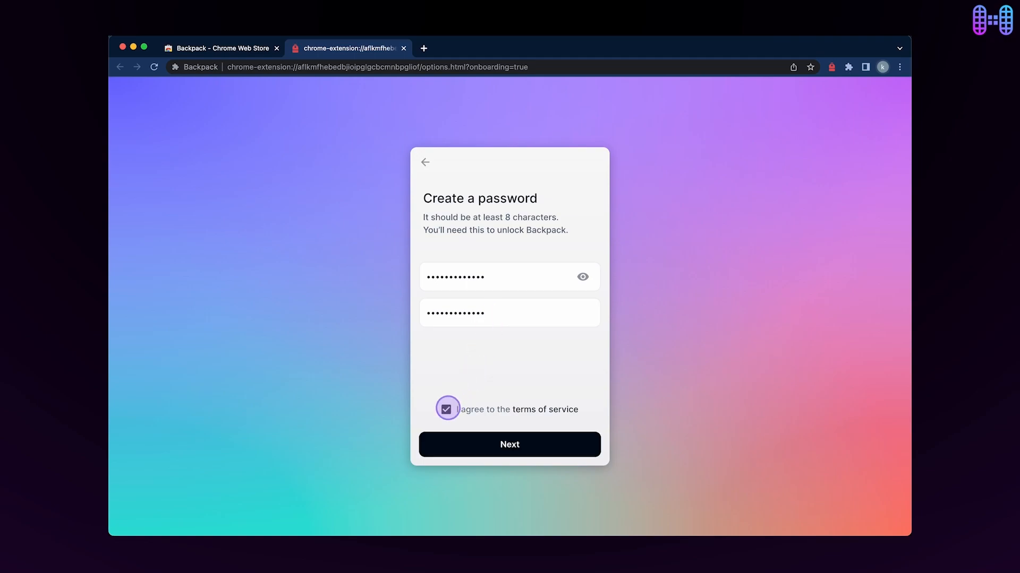
left_click(510, 444)
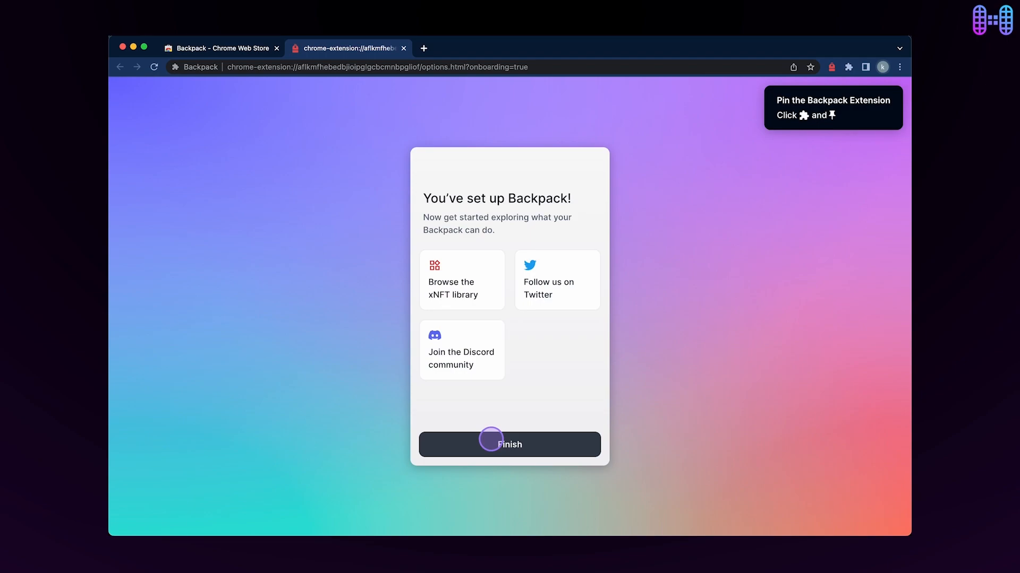
mouse_move(541, 295)
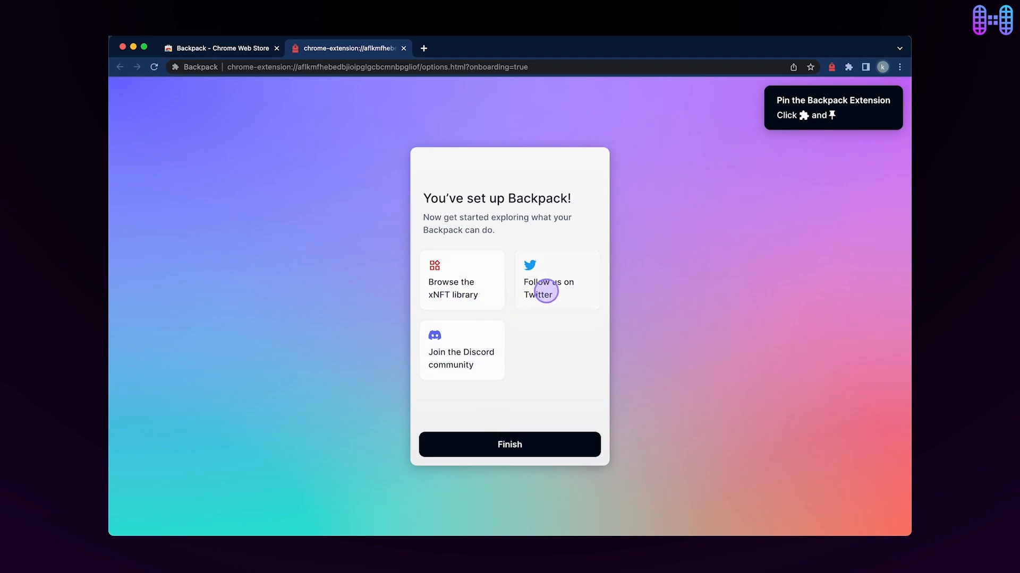
mouse_move(777, 145)
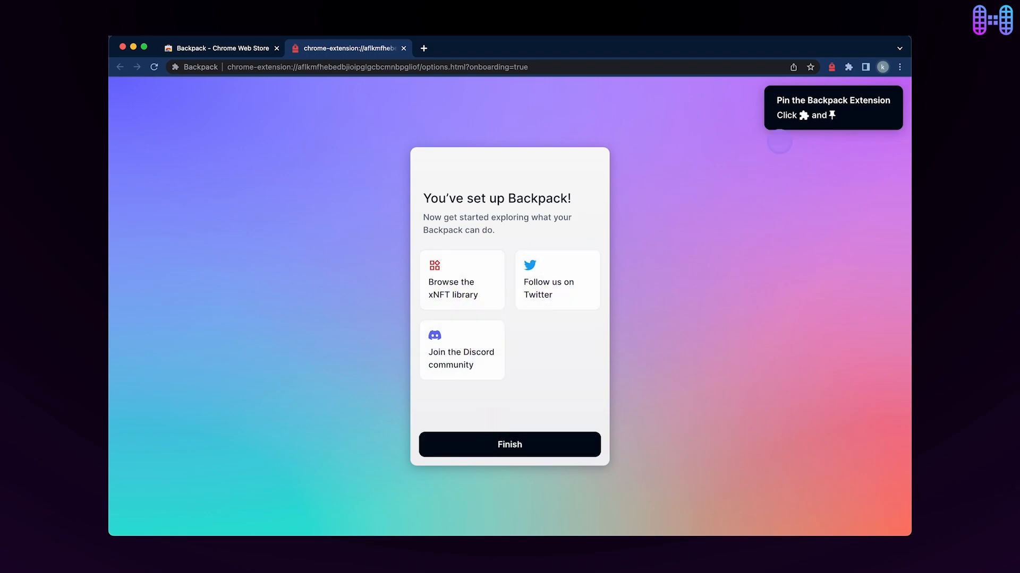
Show the Backpack balances popup from the toolbar icon, reading $0.00 with 0.0 ETH and 0.0 SOL
left_click(832, 67)
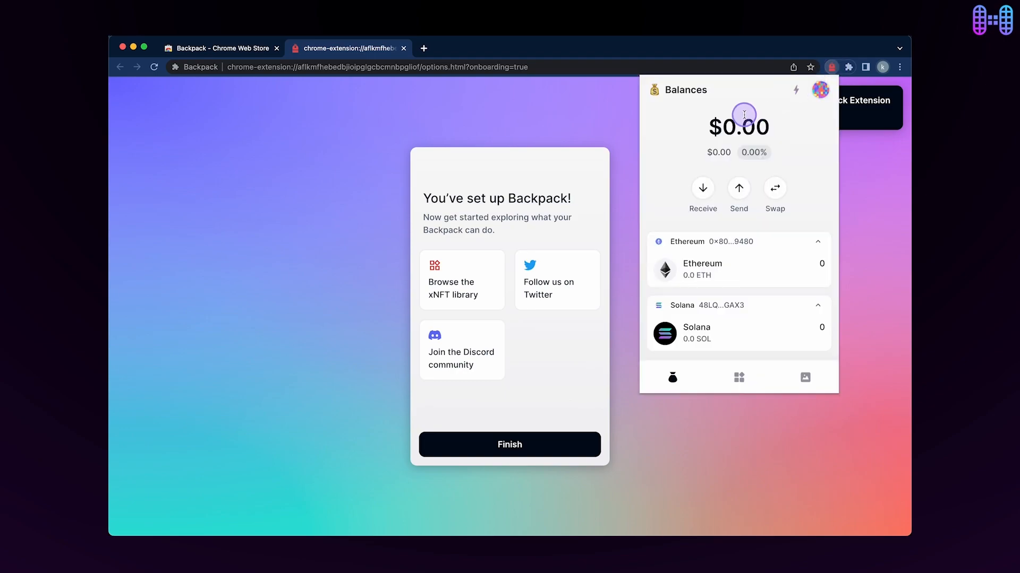